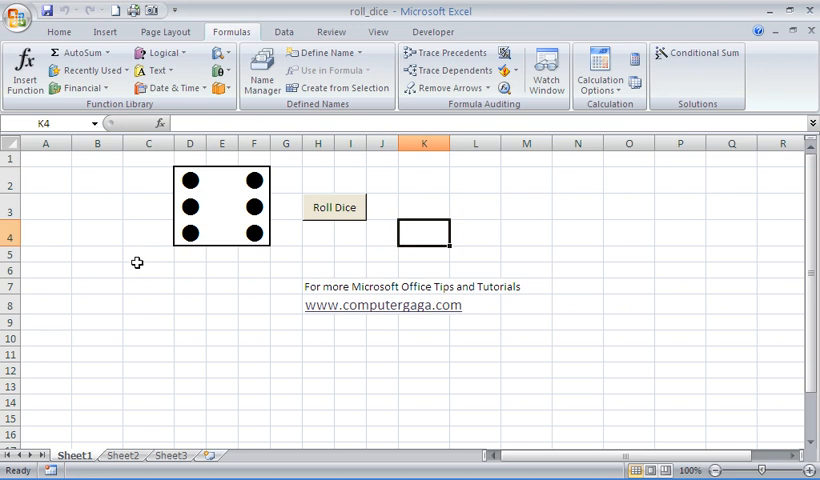
pyautogui.moveTo(190, 180)
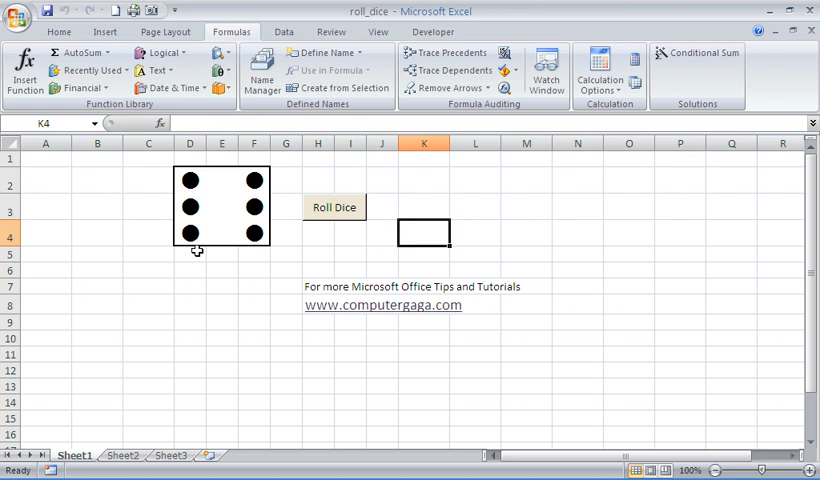
pyautogui.moveTo(194, 180)
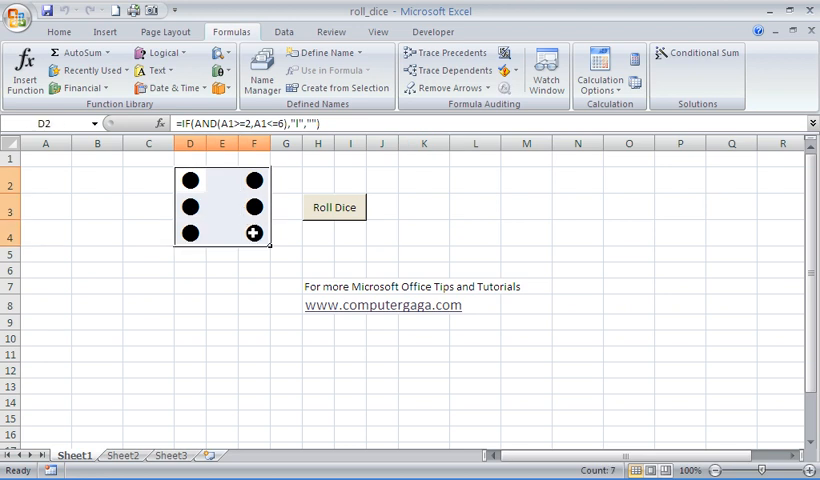
# Show on the Home ribbon that the pip cells use Wingdings at size 28
pyautogui.click(58, 32)
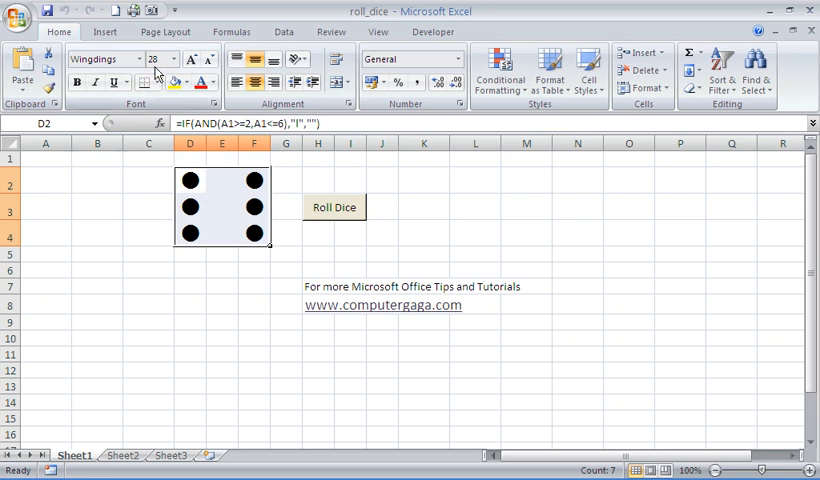
pyautogui.moveTo(84, 220)
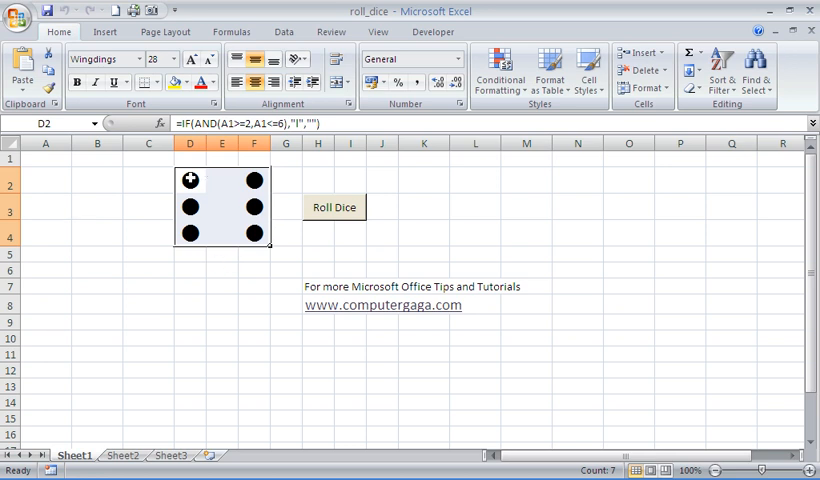
pyautogui.moveTo(200, 272)
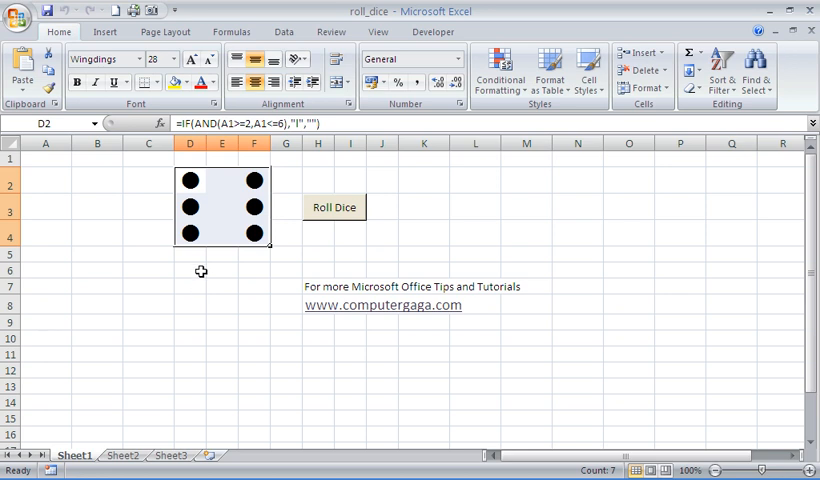
pyautogui.click(188, 268)
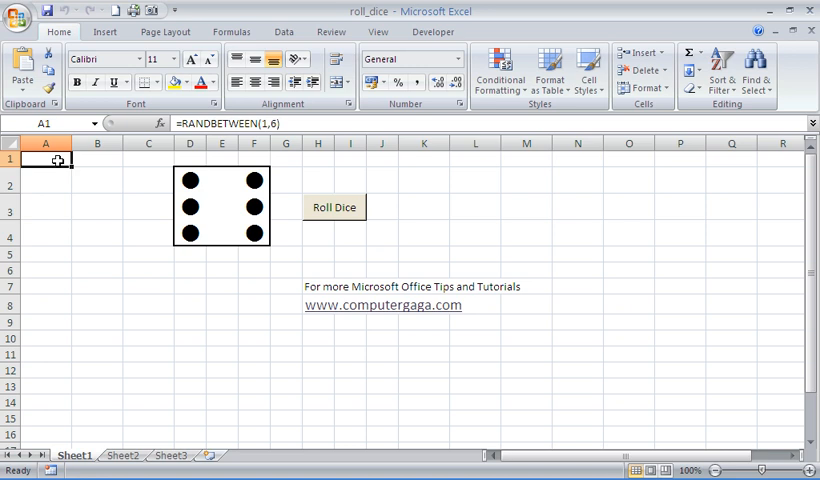
pyautogui.moveTo(240, 128)
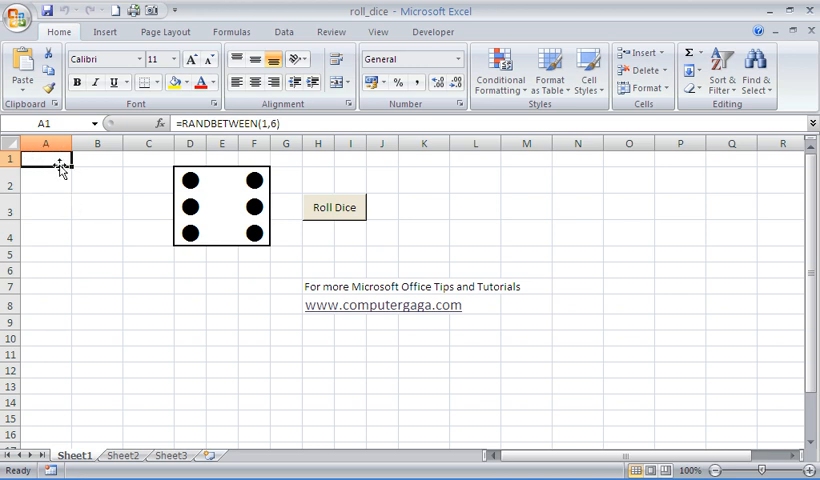
pyautogui.moveTo(48, 224)
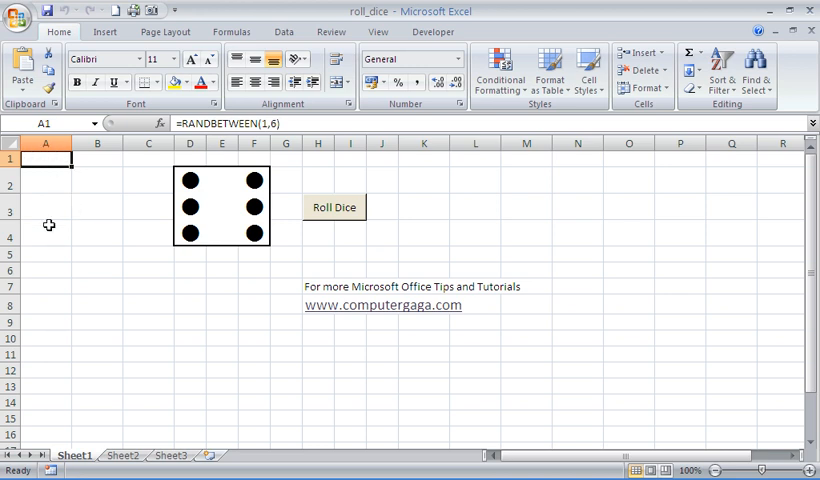
pyautogui.moveTo(100, 210)
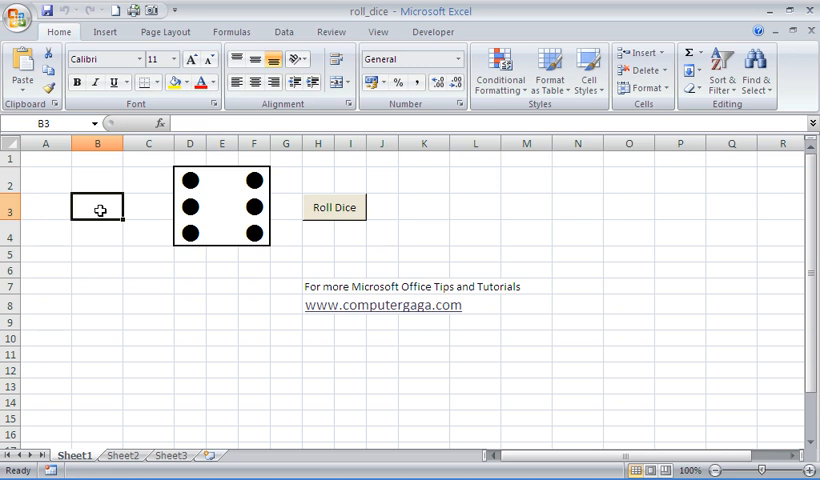
# Confirm in Calculation Options that workbook calculation is set to Manual, leaving it unchanged
pyautogui.click(230, 32)
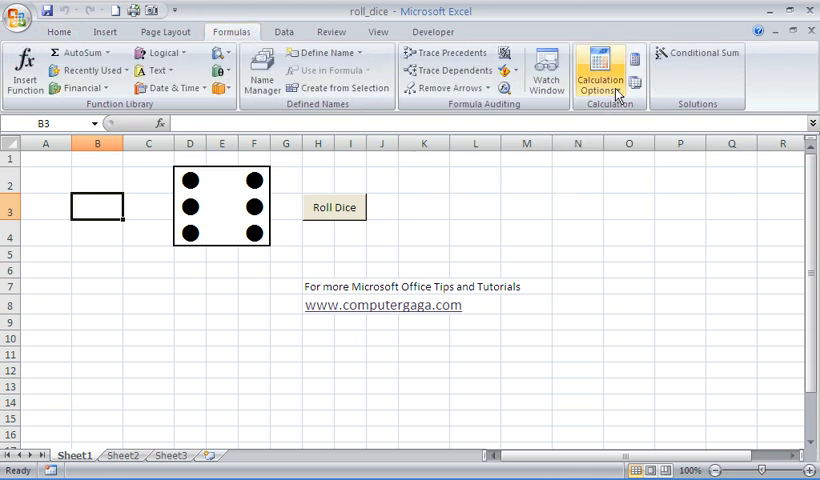
pyautogui.click(600, 76)
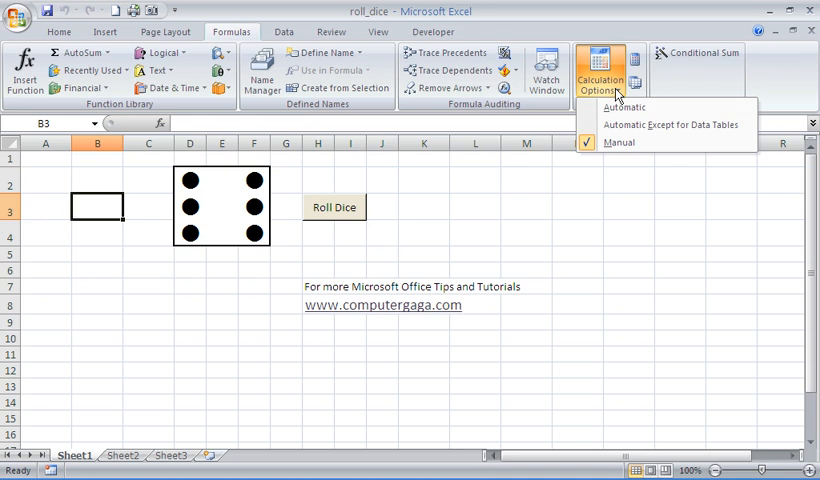
pyautogui.moveTo(550, 162)
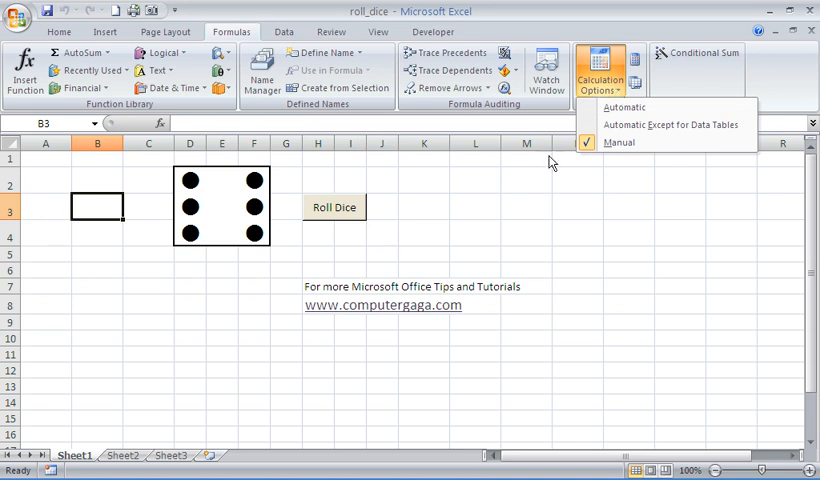
pyautogui.click(618, 140)
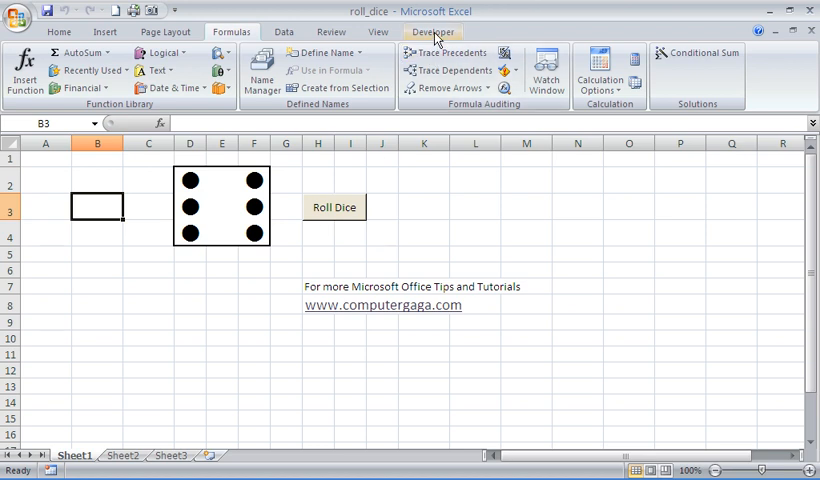
# Show the Developer Insert gallery of form controls used for the Roll Dice button
pyautogui.click(432, 32)
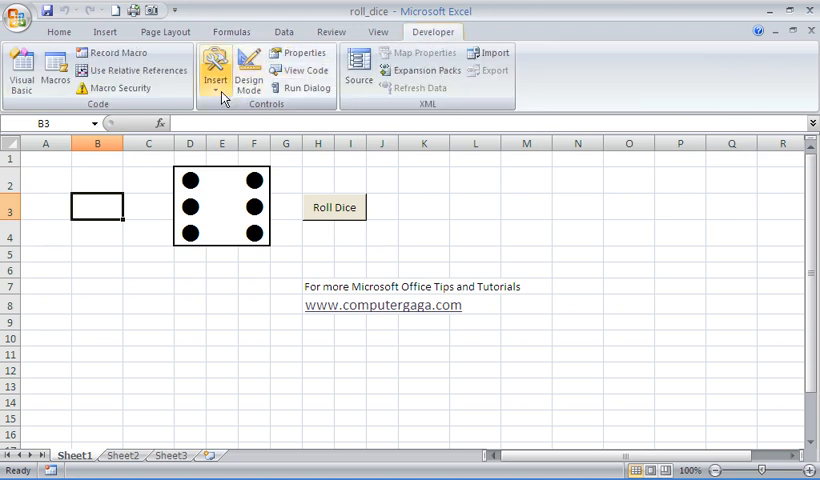
pyautogui.click(216, 72)
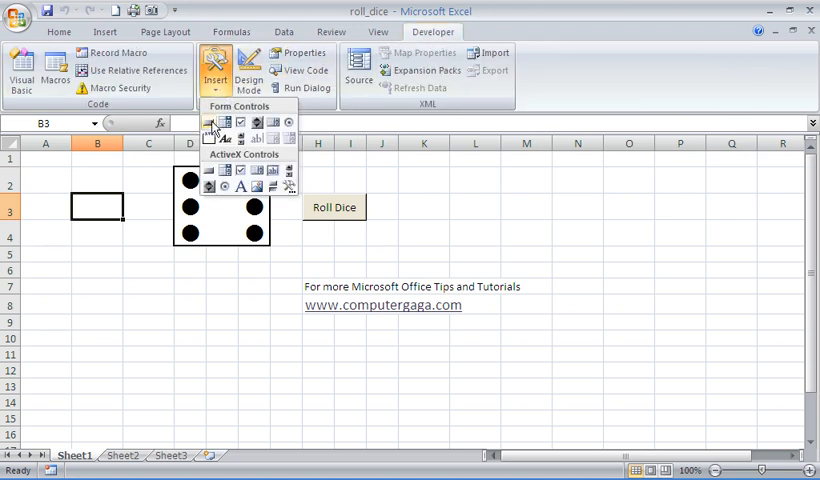
pyautogui.moveTo(208, 122)
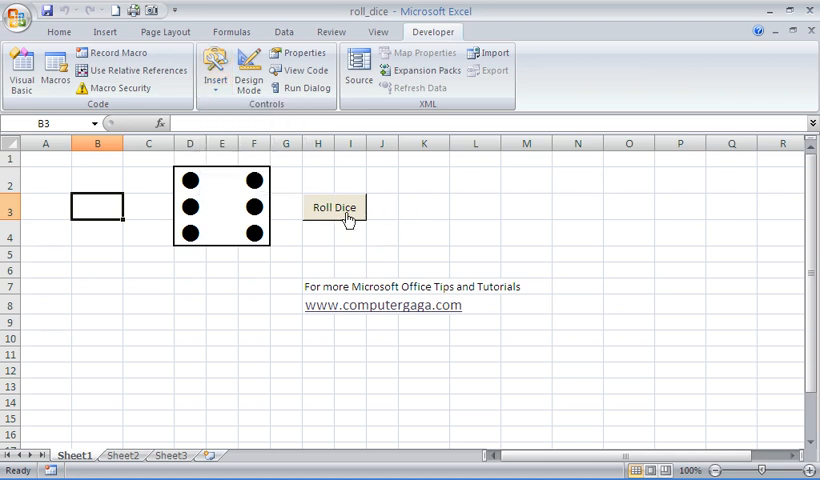
pyautogui.moveTo(398, 212)
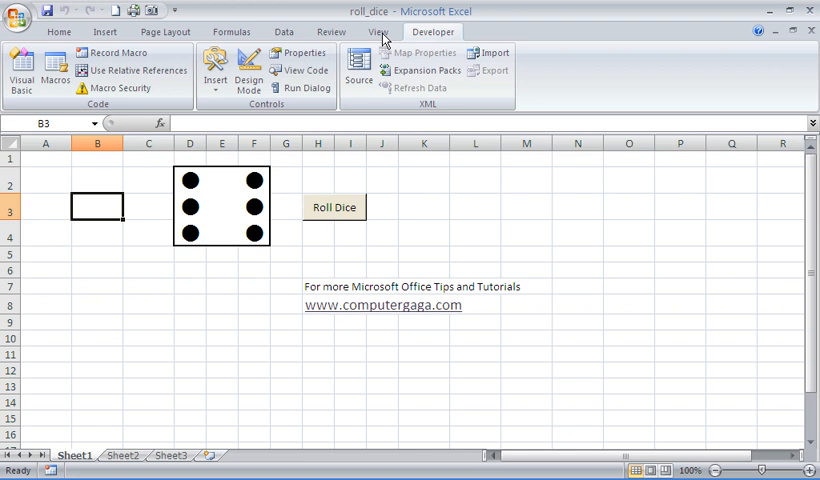
# Reveal the roll_dice macro in the View > Macros list, then close it
pyautogui.click(378, 32)
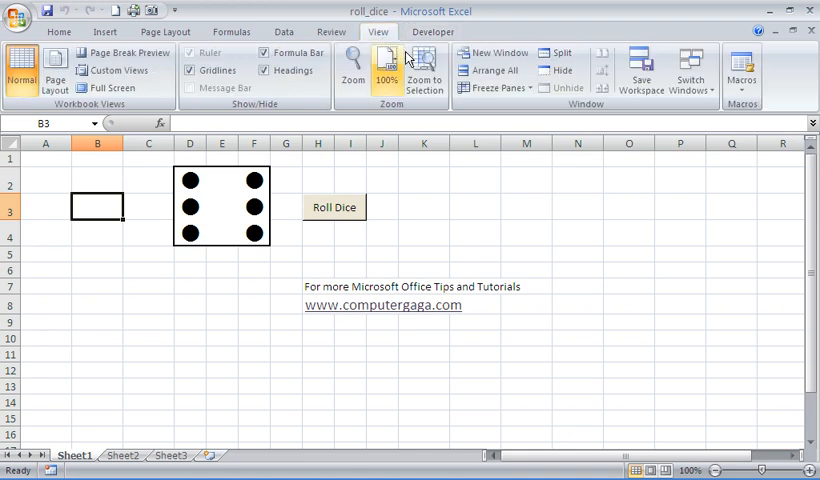
pyautogui.click(742, 74)
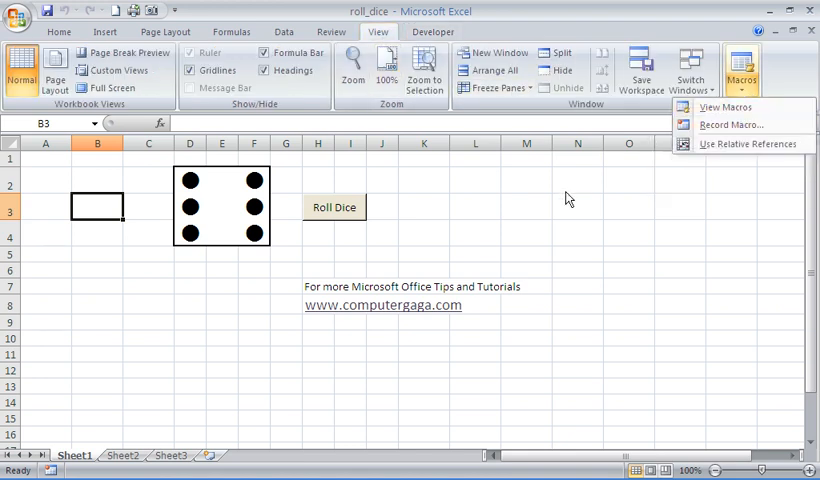
pyautogui.click(230, 32)
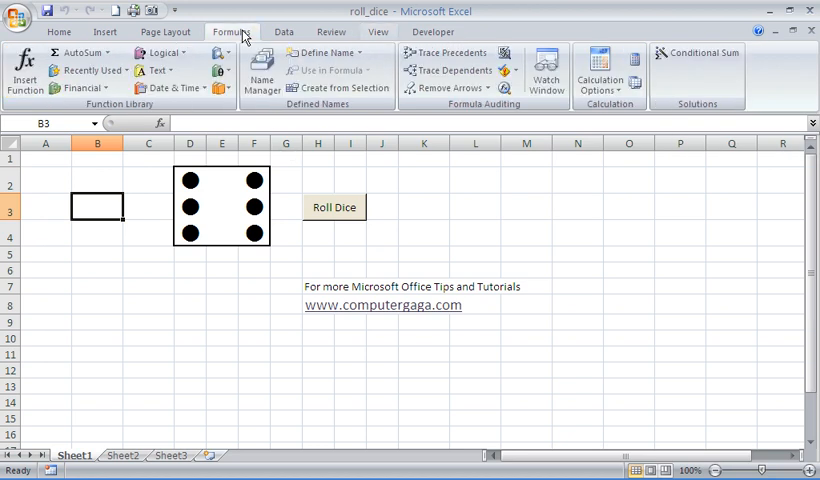
pyautogui.moveTo(636, 82)
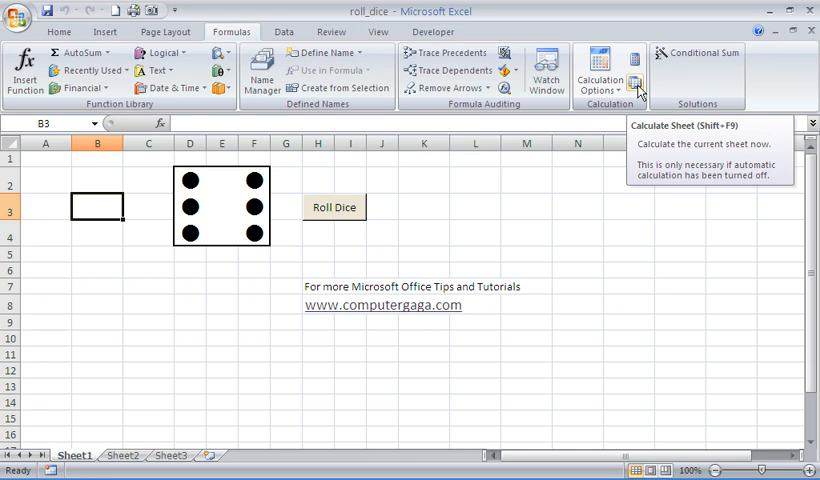
pyautogui.moveTo(400, 210)
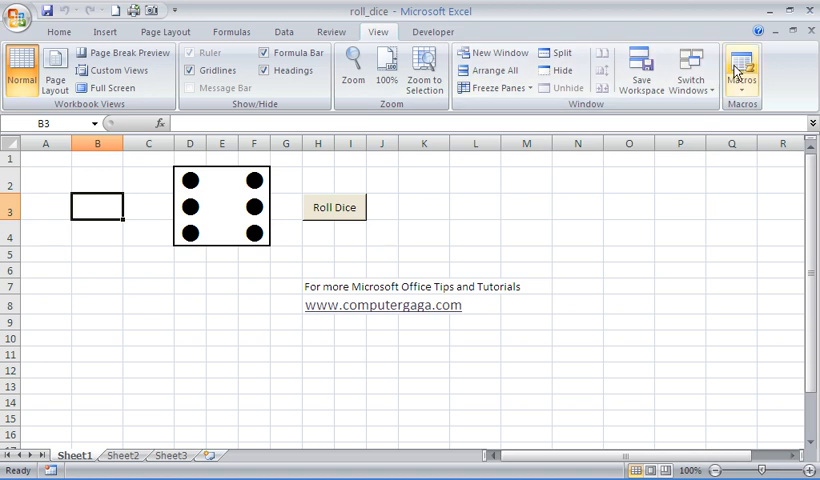
pyautogui.click(742, 72)
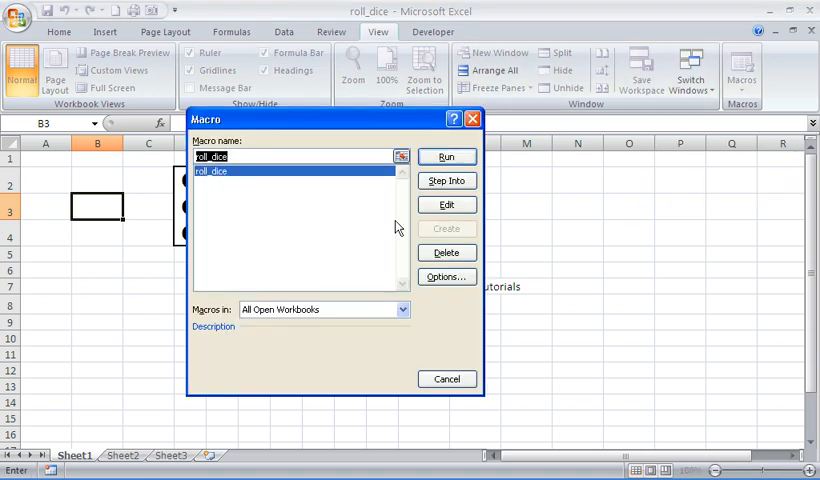
pyautogui.click(446, 204)
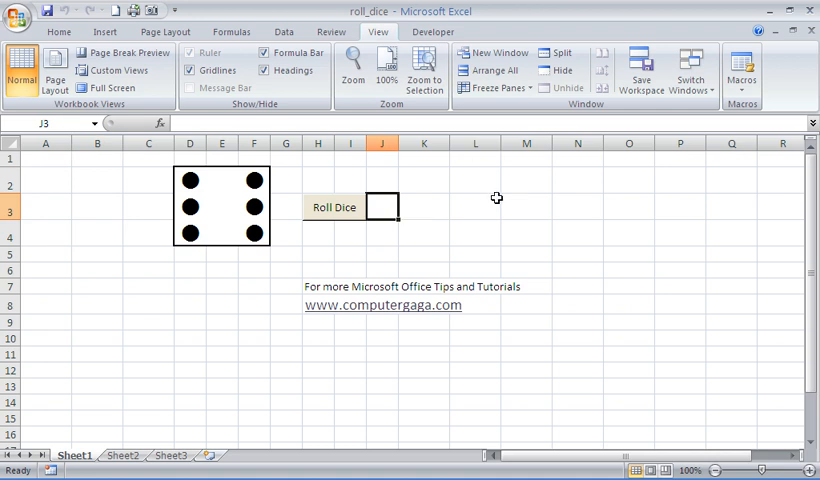
pyautogui.moveTo(460, 220)
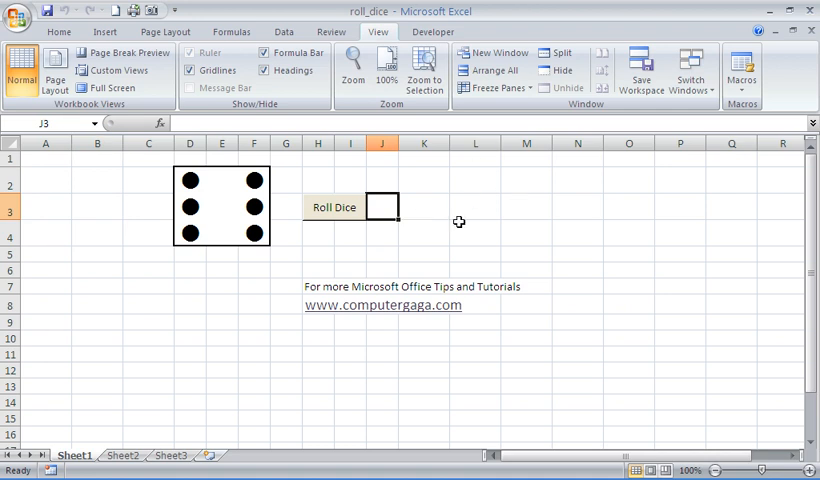
pyautogui.rightClick(334, 208)
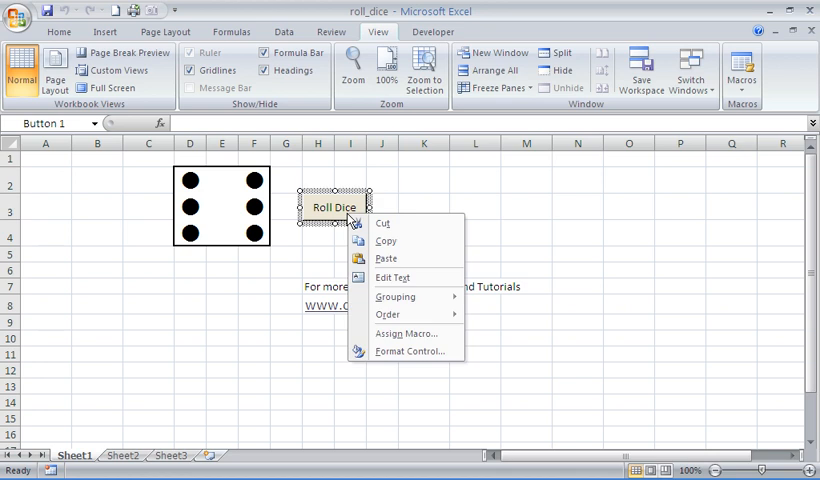
pyautogui.moveTo(392, 332)
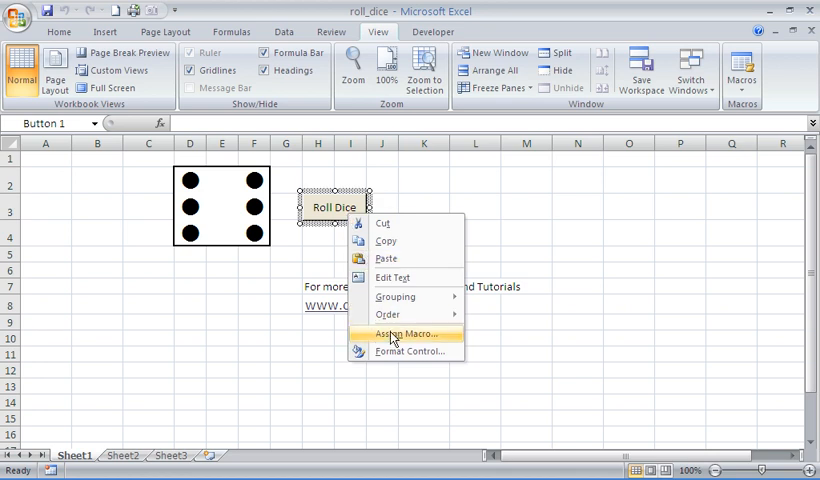
pyautogui.click(400, 332)
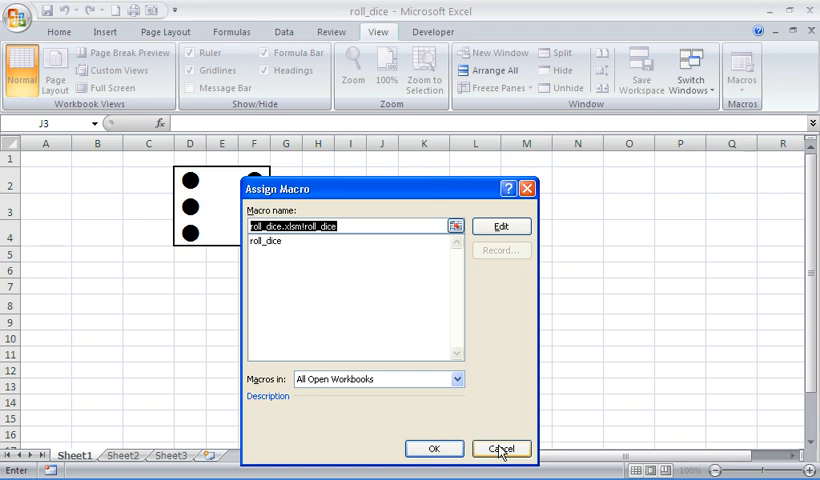
pyautogui.click(500, 448)
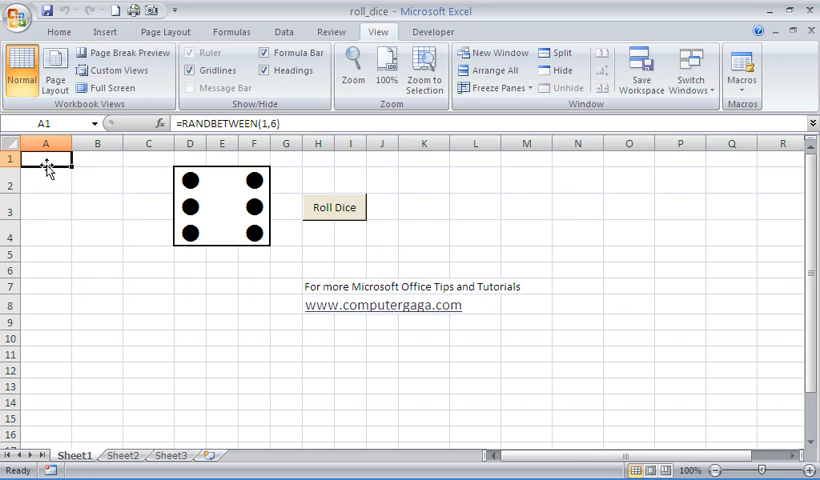
pyautogui.moveTo(342, 218)
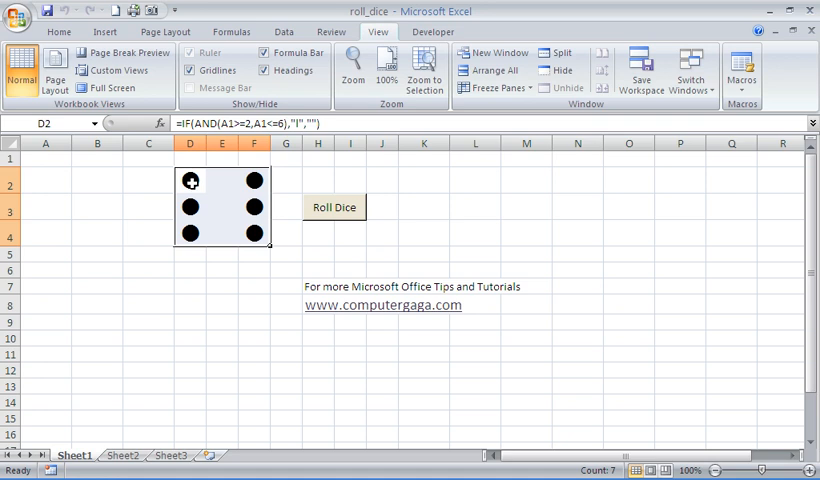
pyautogui.click(190, 184)
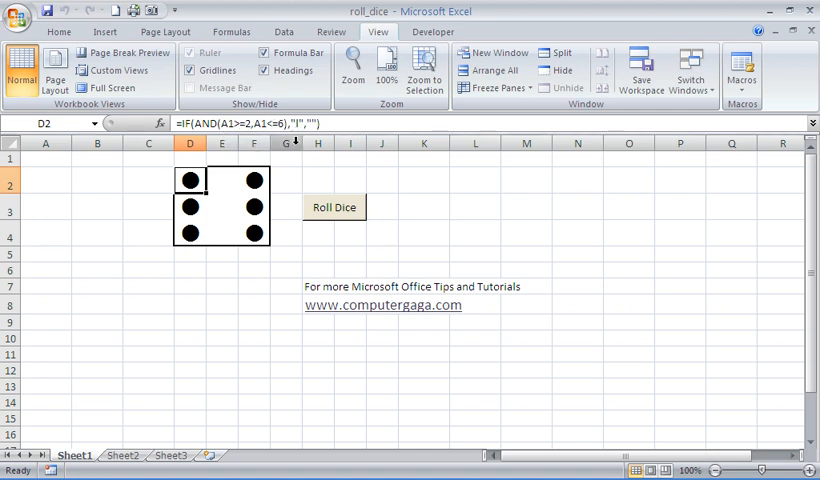
pyautogui.moveTo(292, 158)
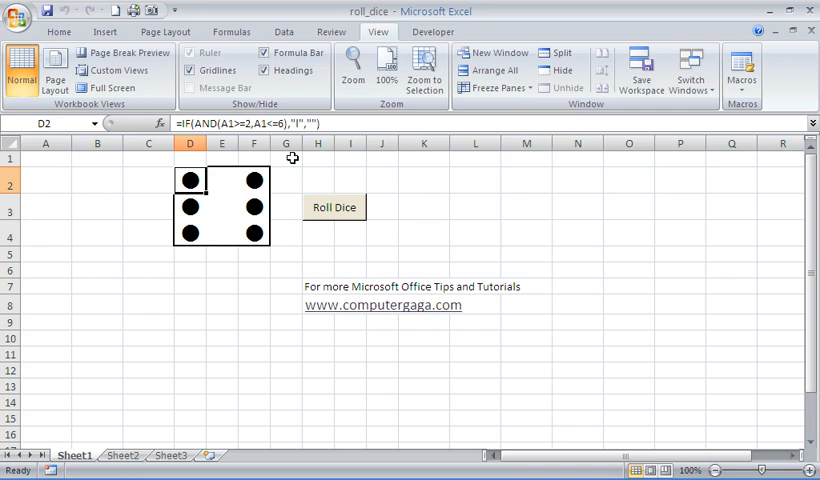
pyautogui.moveTo(188, 182)
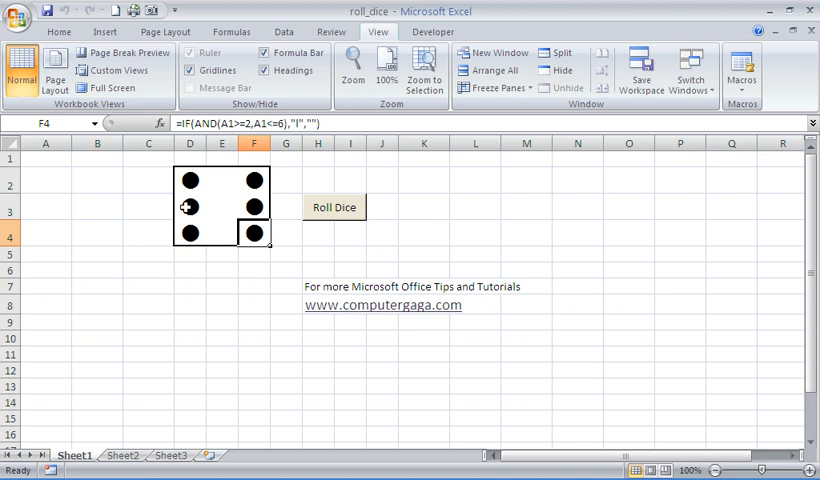
# Review the IF formulas of the right, top and centre pip cells, then roll the die
pyautogui.click(190, 212)
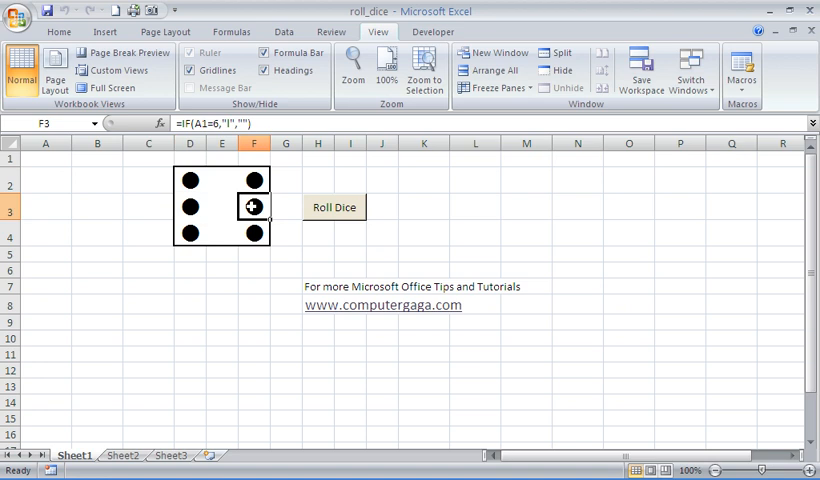
pyautogui.click(254, 180)
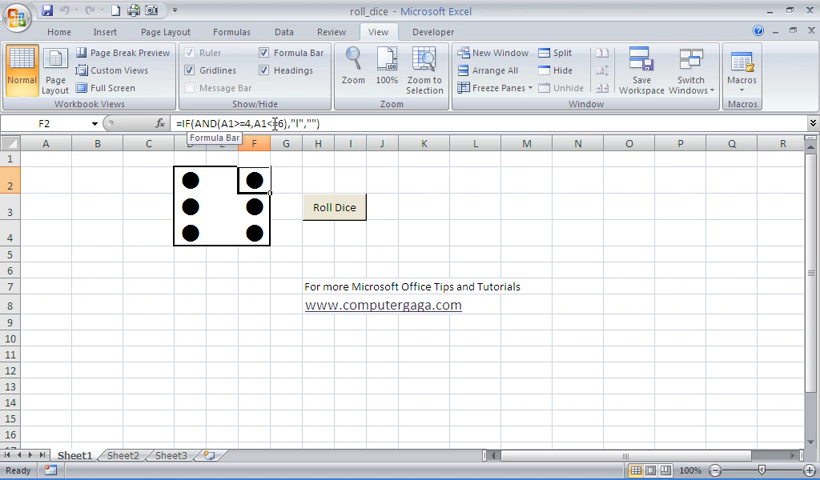
pyautogui.click(254, 234)
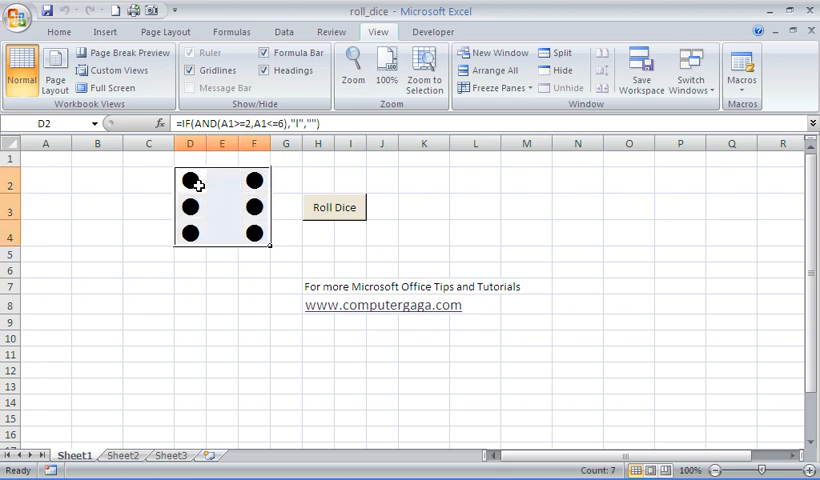
pyautogui.click(254, 234)
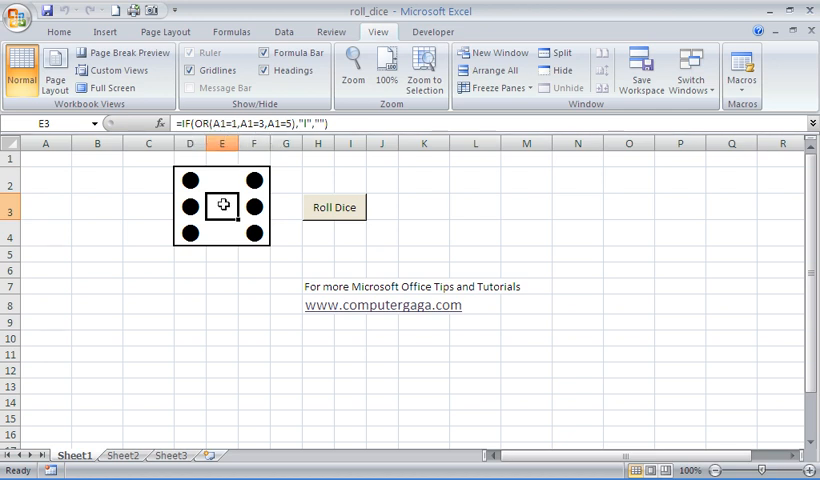
pyautogui.click(334, 208)
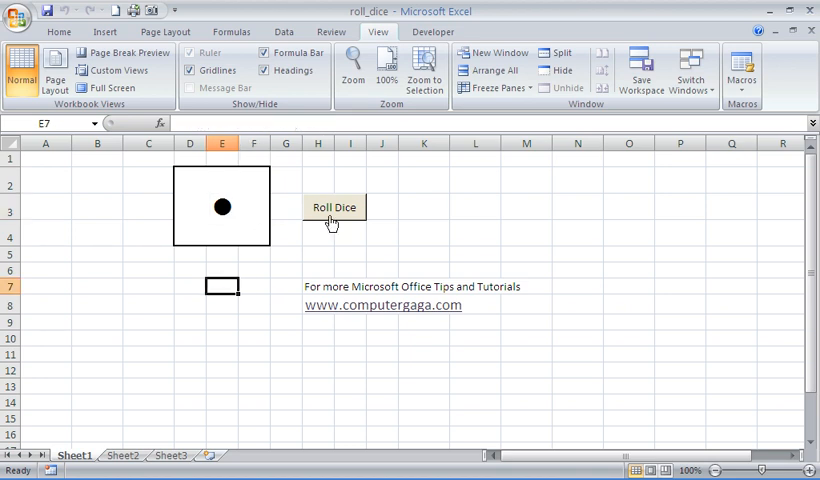
# Roll the die five more times with the Roll Dice button, cycling through faces
pyautogui.click(334, 208)
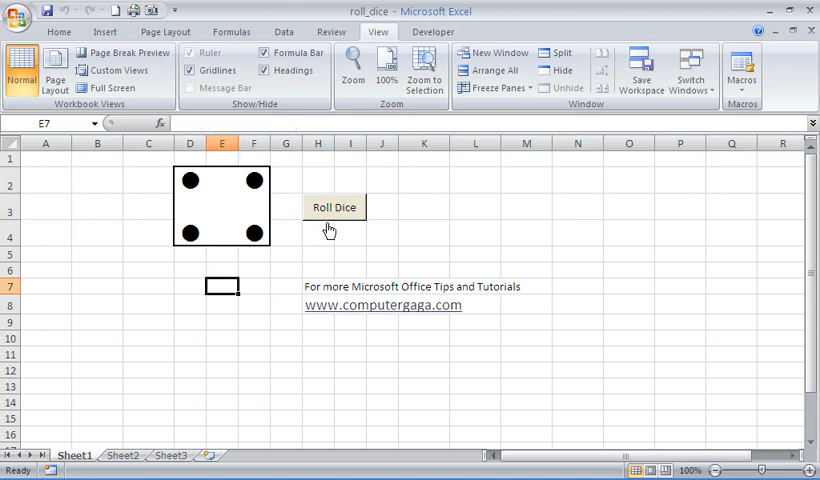
pyautogui.click(334, 208)
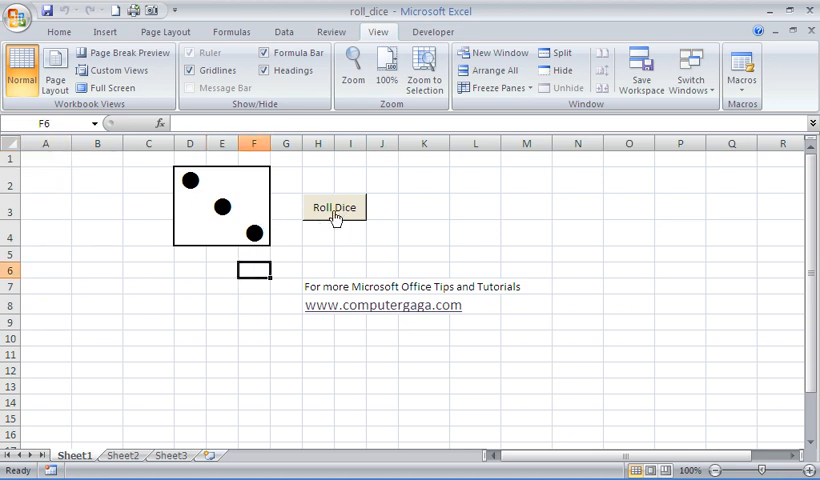
pyautogui.click(334, 208)
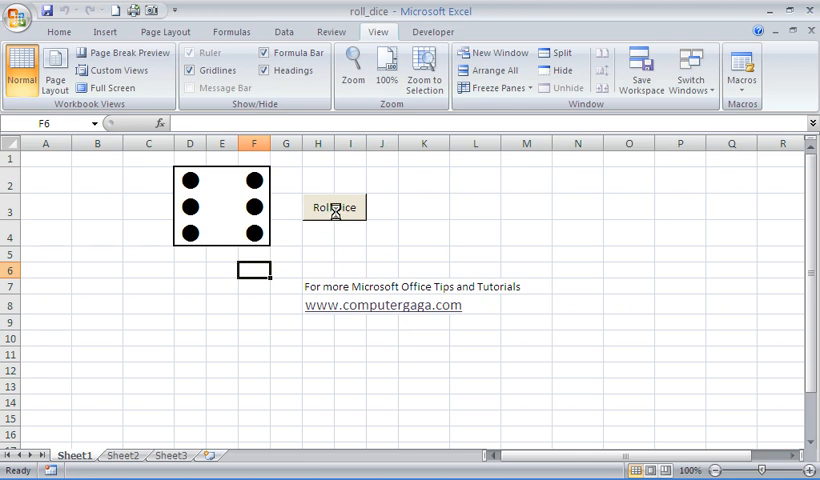
pyautogui.click(334, 208)
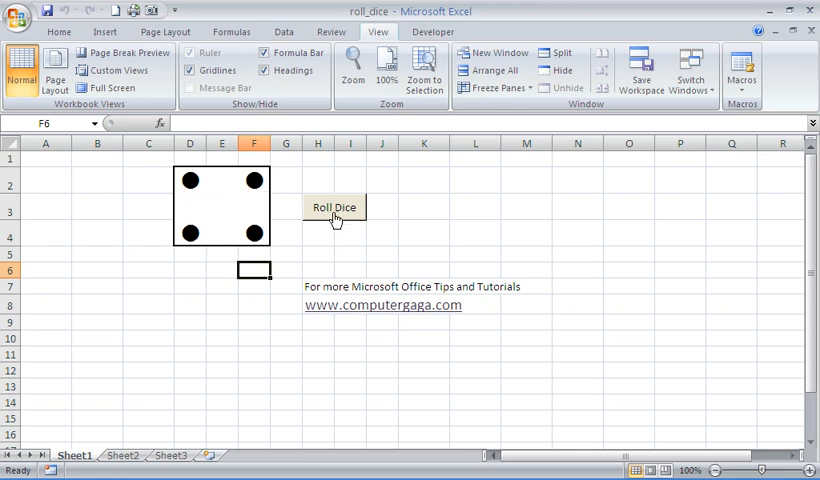
pyautogui.click(334, 208)
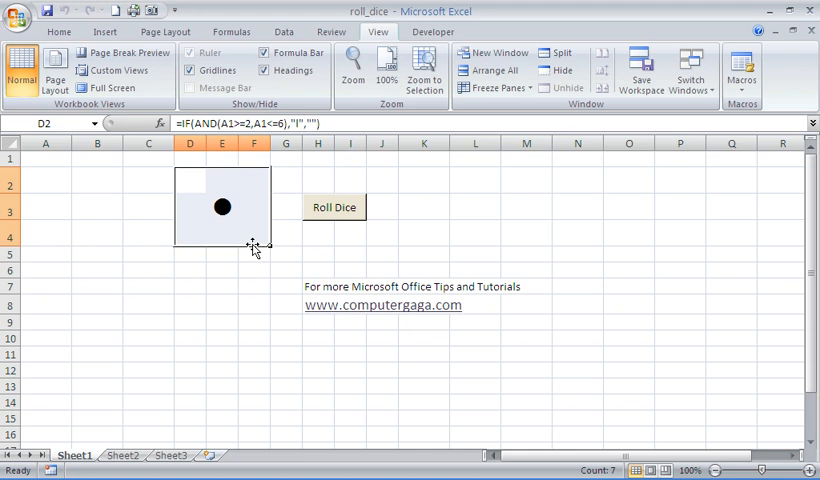
# Show =RANDBETWEEN(1,6) in cell A1 and return to the Formulas ribbon
pyautogui.click(44, 158)
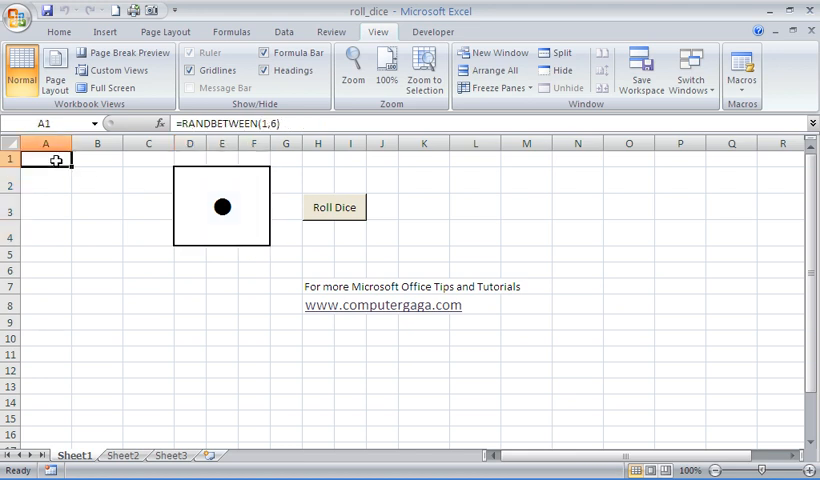
pyautogui.click(230, 32)
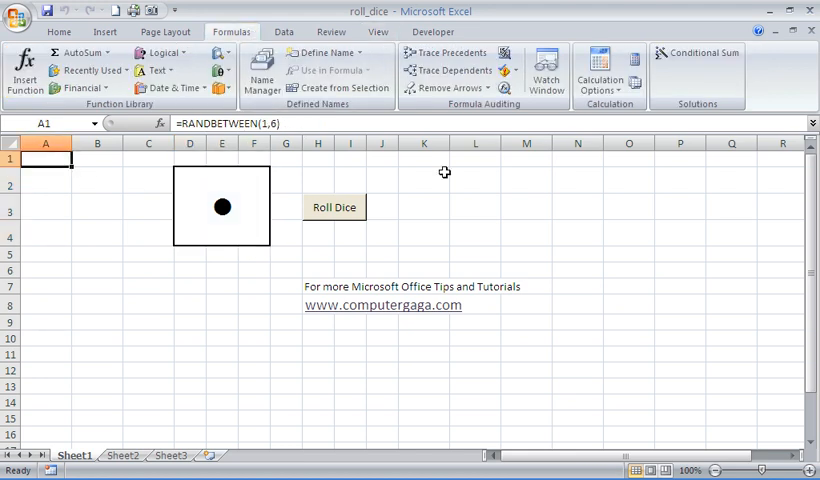